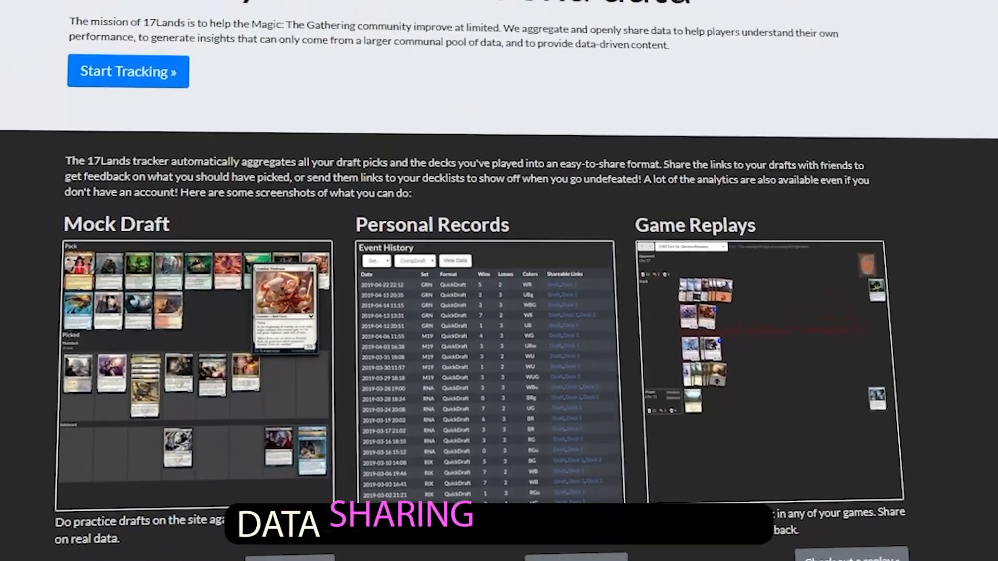
Step: Go to the Getting Started guide and expand the Windows client installation instructions
{"action": "scroll", "scroll_direction": "up", "scroll_amount": 3}
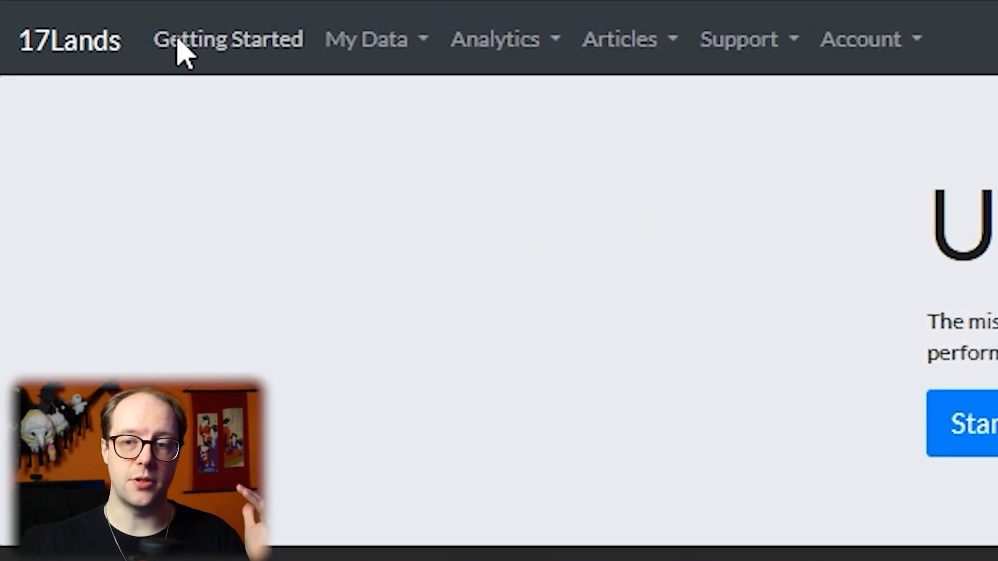
{"action": "left_click", "coordinate": [228, 38]}
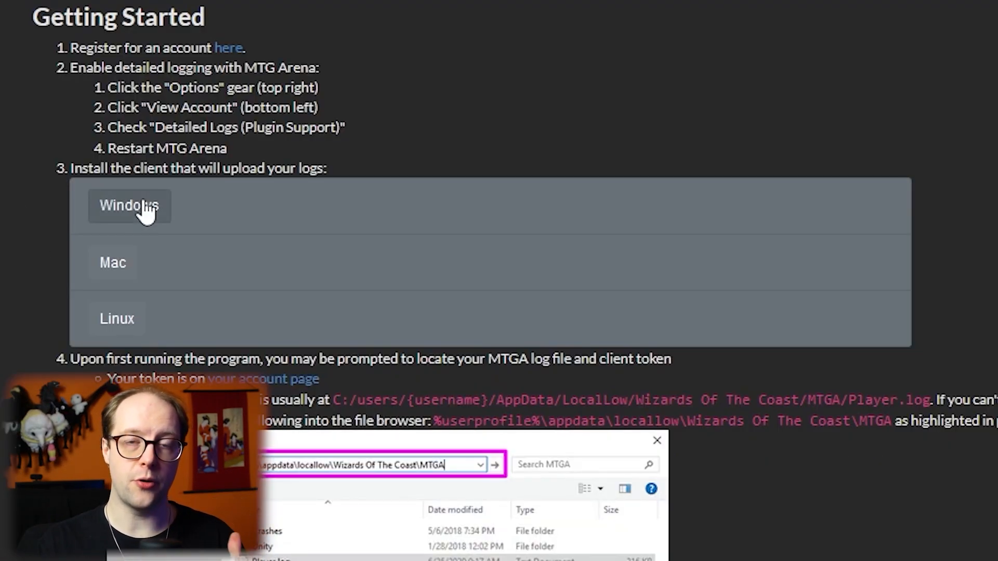
{"action": "left_click", "coordinate": [129, 205]}
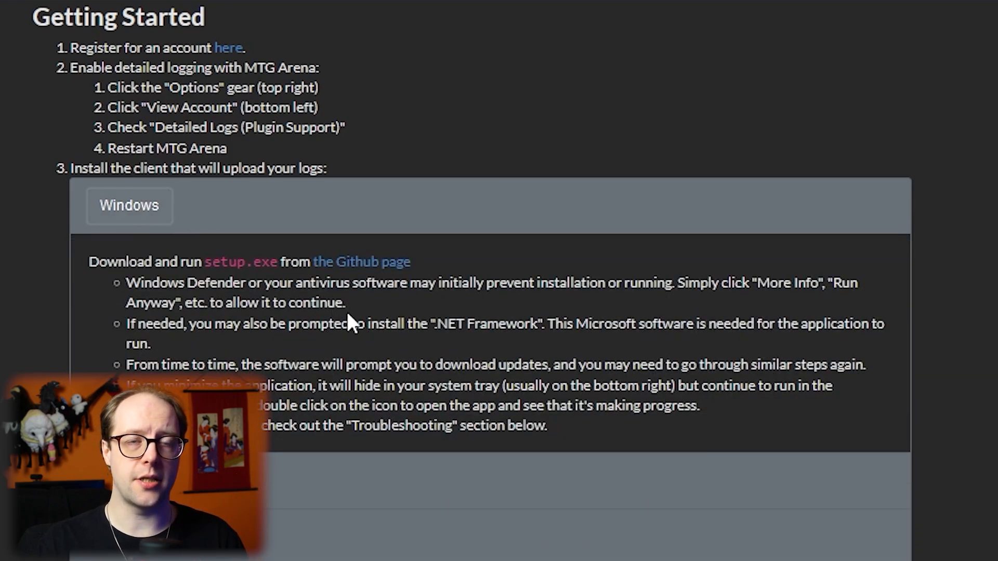
{"action": "mouse_move", "coordinate": [368, 280]}
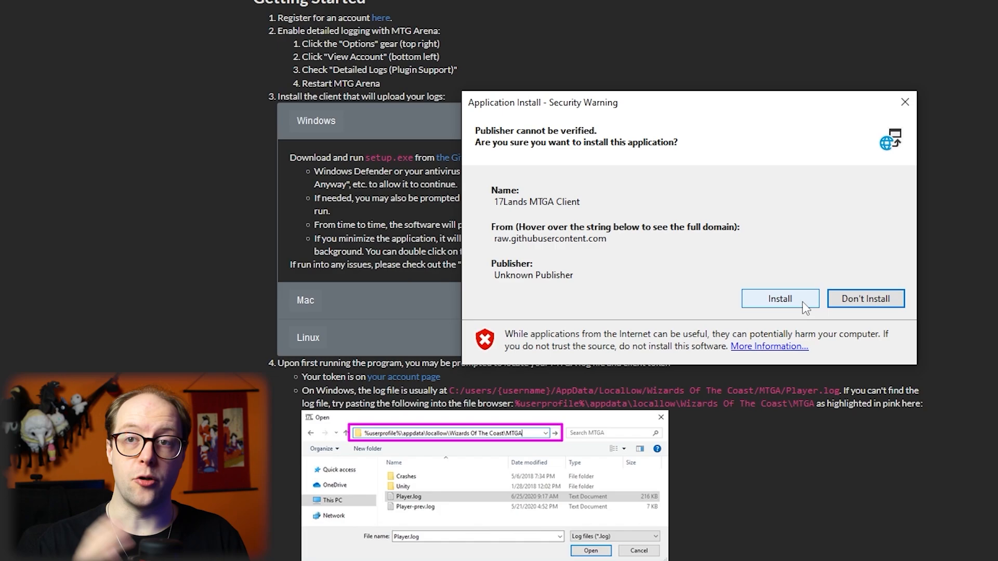
Step: Accept the install warning and choose More info then Run anyway on the SmartScreen block
{"action": "left_click", "coordinate": [779, 299]}
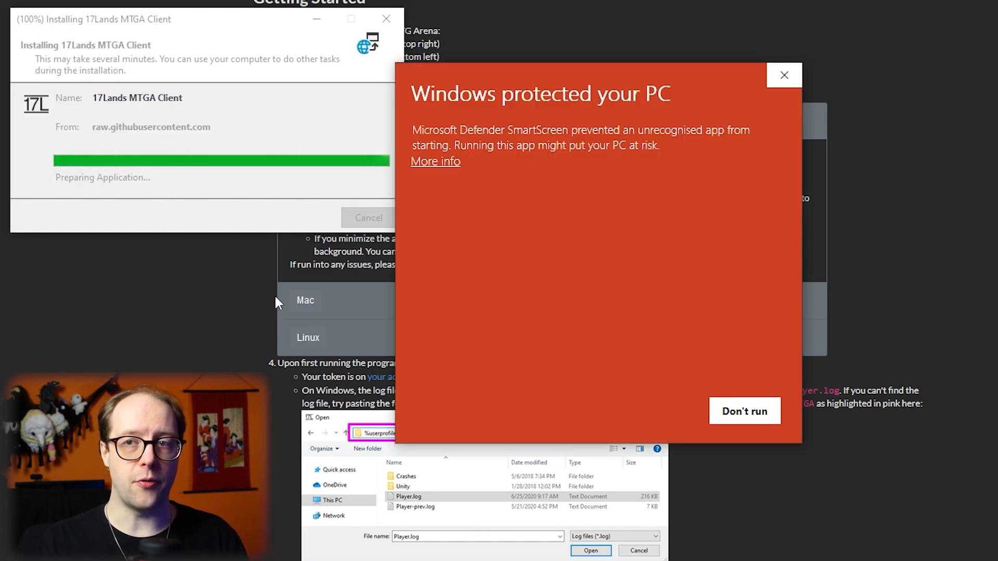
{"action": "left_click", "coordinate": [434, 161]}
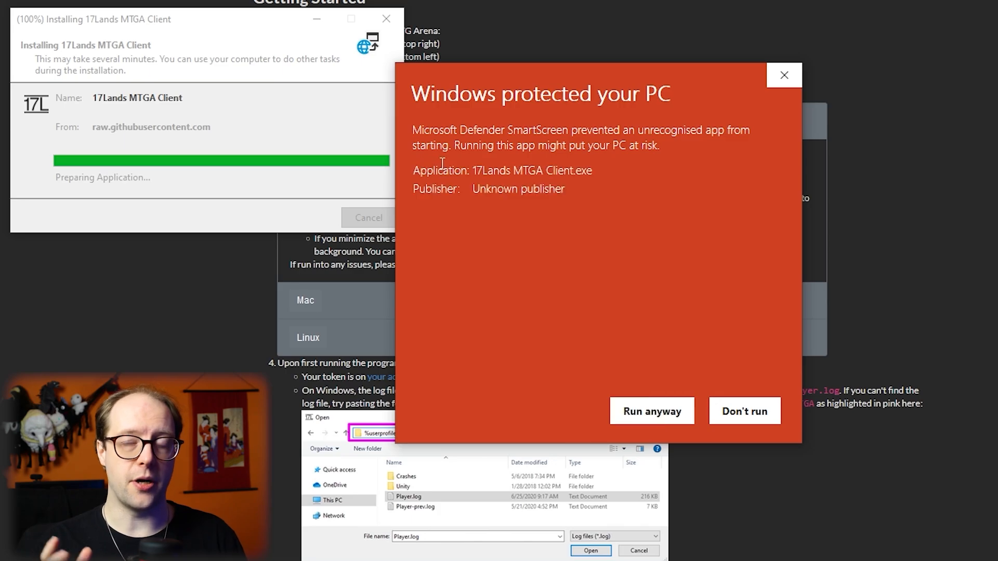
{"action": "mouse_move", "coordinate": [651, 411]}
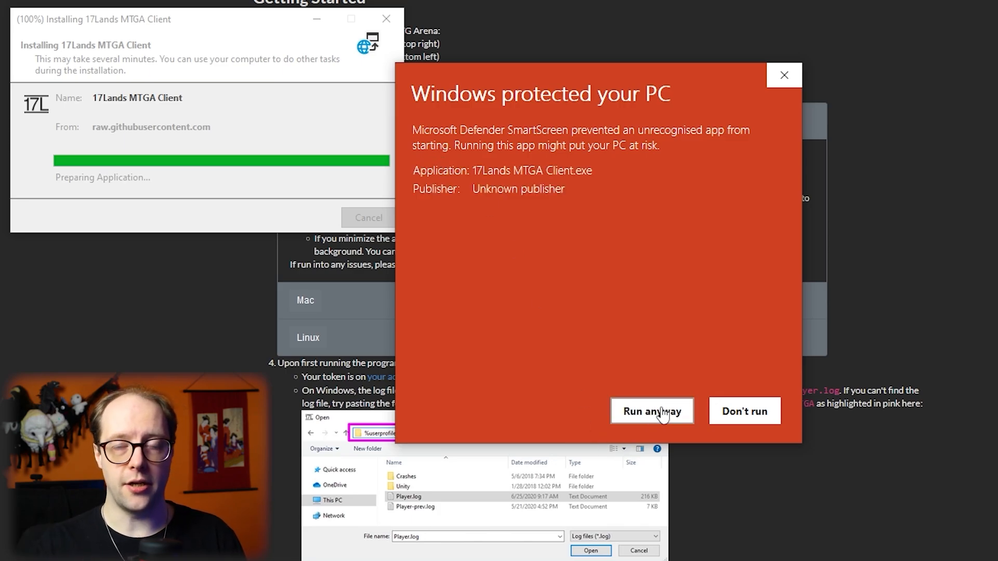
{"action": "left_click", "coordinate": [650, 410]}
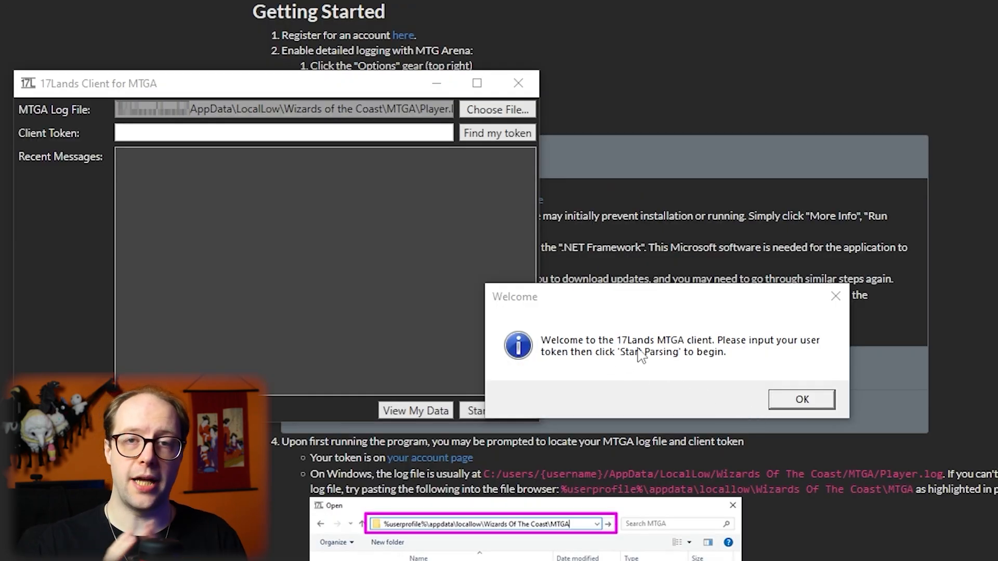
{"action": "mouse_move", "coordinate": [746, 360]}
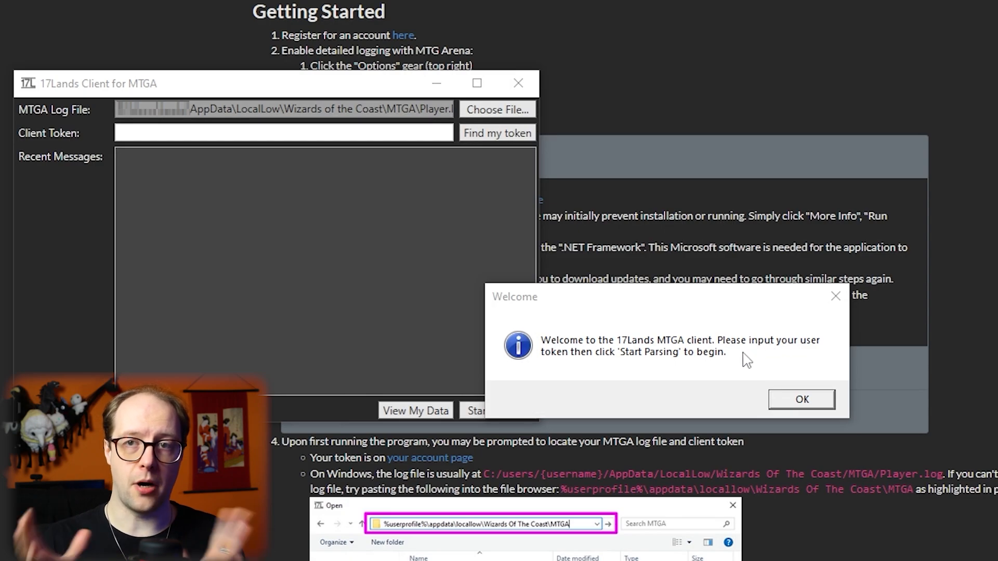
{"action": "mouse_move", "coordinate": [757, 385]}
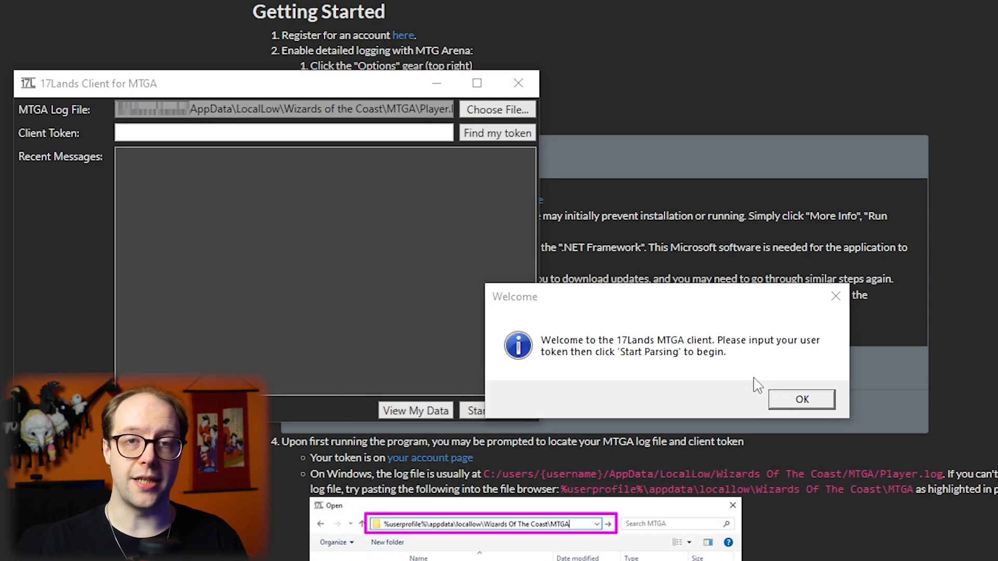
{"action": "mouse_move", "coordinate": [809, 404]}
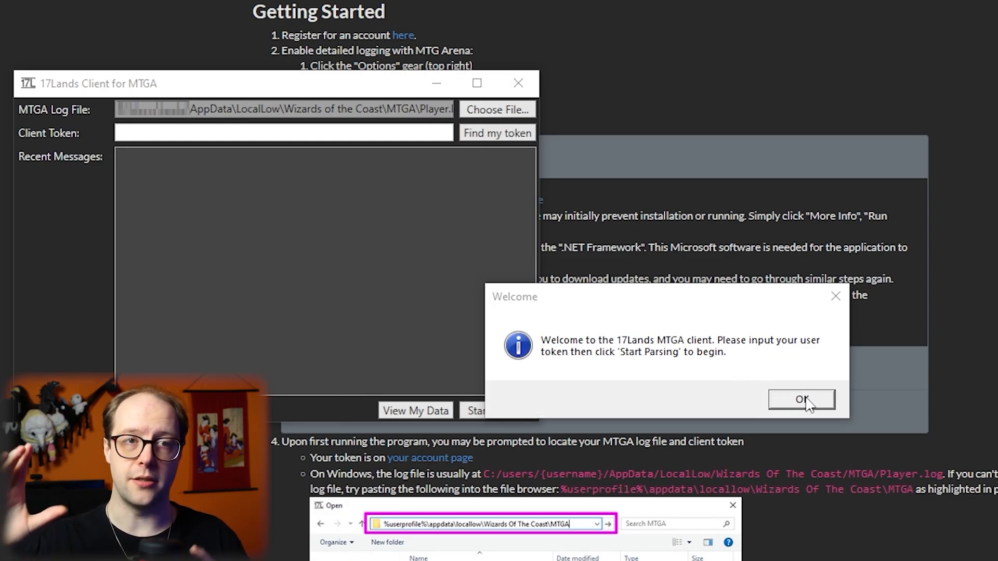
Step: Dismiss the welcome, start parsing logs with the entered token, and view the tracked event history online
{"action": "left_click", "coordinate": [800, 399]}
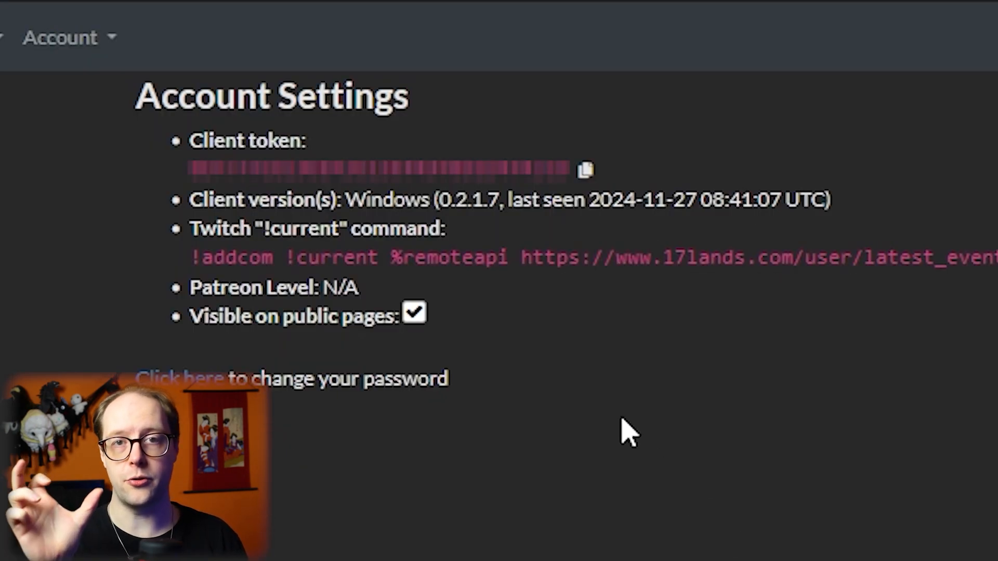
{"action": "mouse_move", "coordinate": [585, 171]}
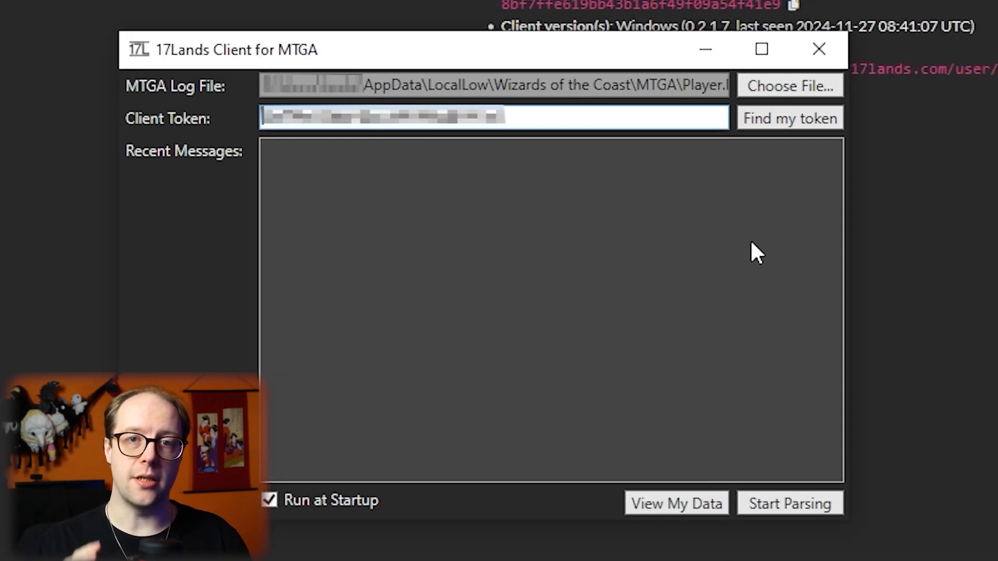
{"action": "left_click", "coordinate": [789, 86]}
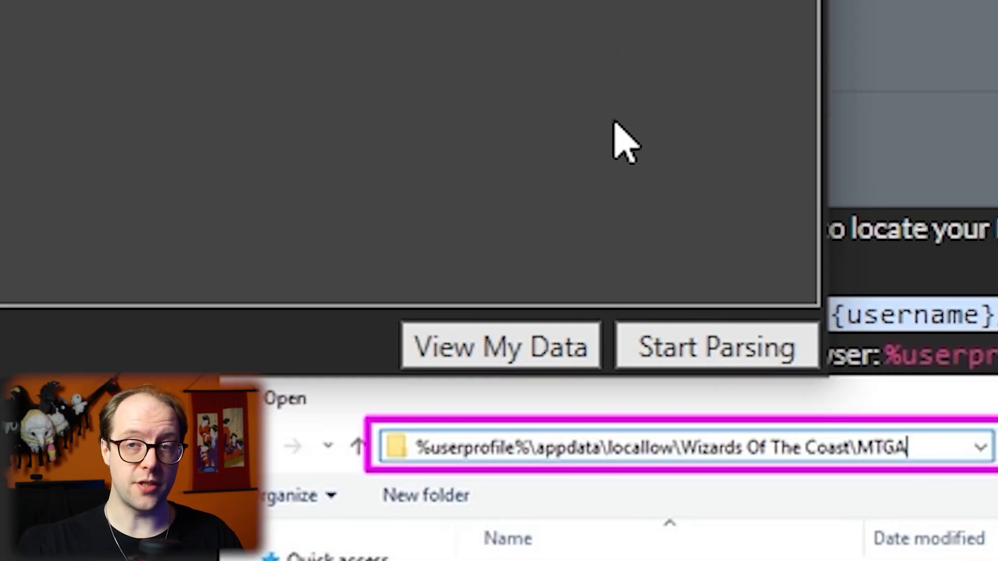
{"action": "left_click", "coordinate": [717, 348]}
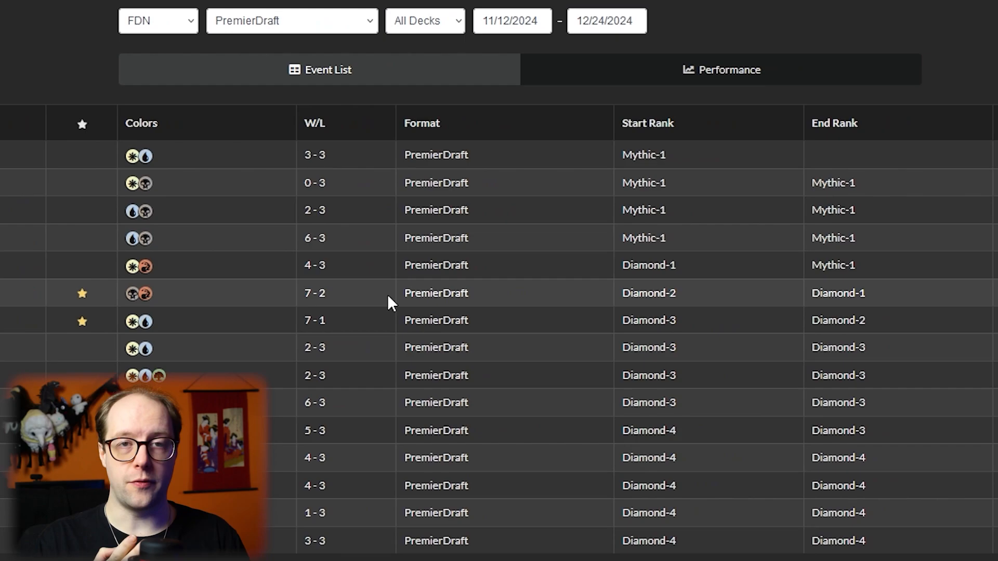
Step: Review the 7-2 draft's picks via the Pack/Pick selector
{"action": "left_click", "coordinate": [314, 293]}
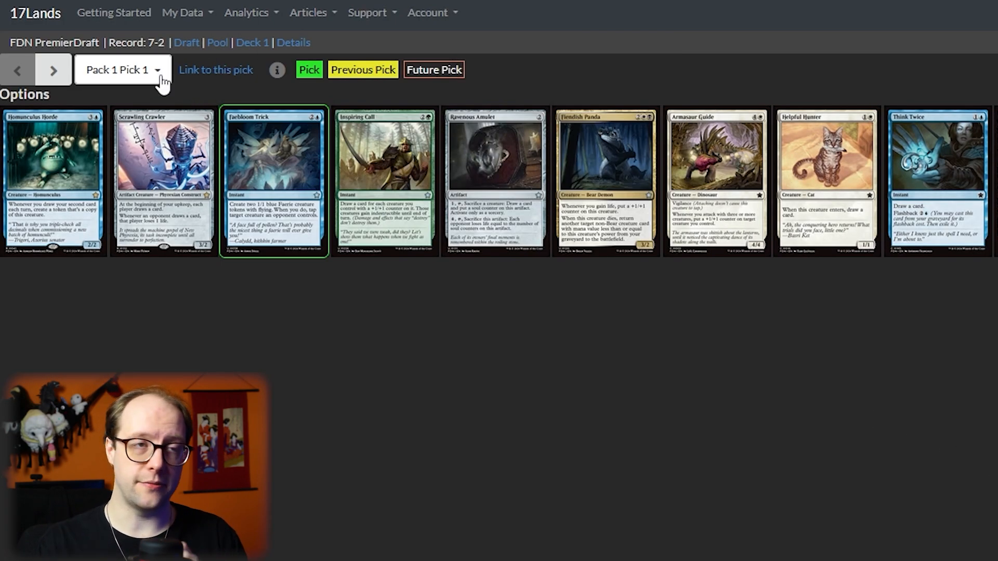
{"action": "left_click", "coordinate": [53, 70]}
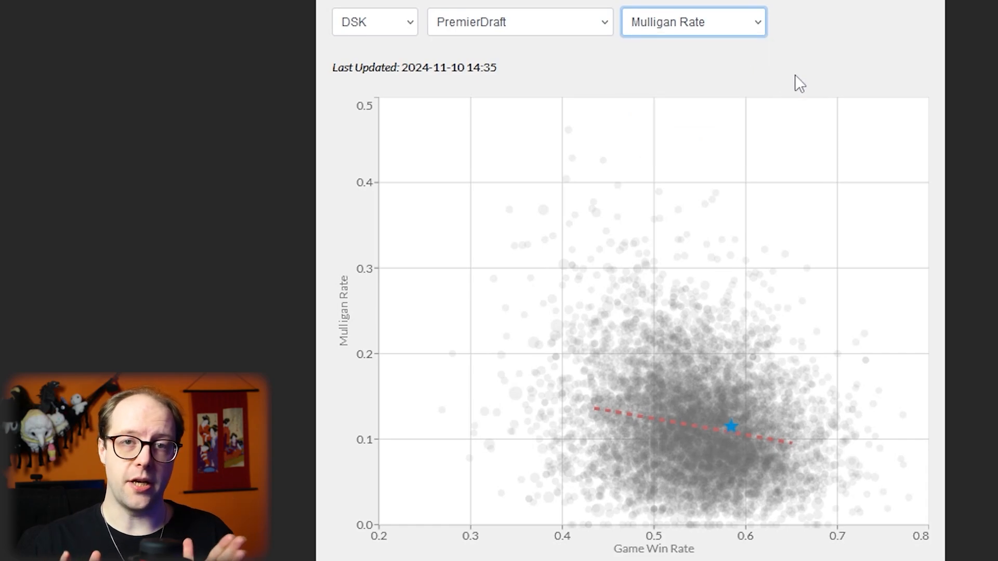
Step: Plot P1P1 Play Rate, Maindeck Color Bias and Rares per Draft against win rate, then show win rates by deck colors
{"action": "left_click", "coordinate": [693, 22]}
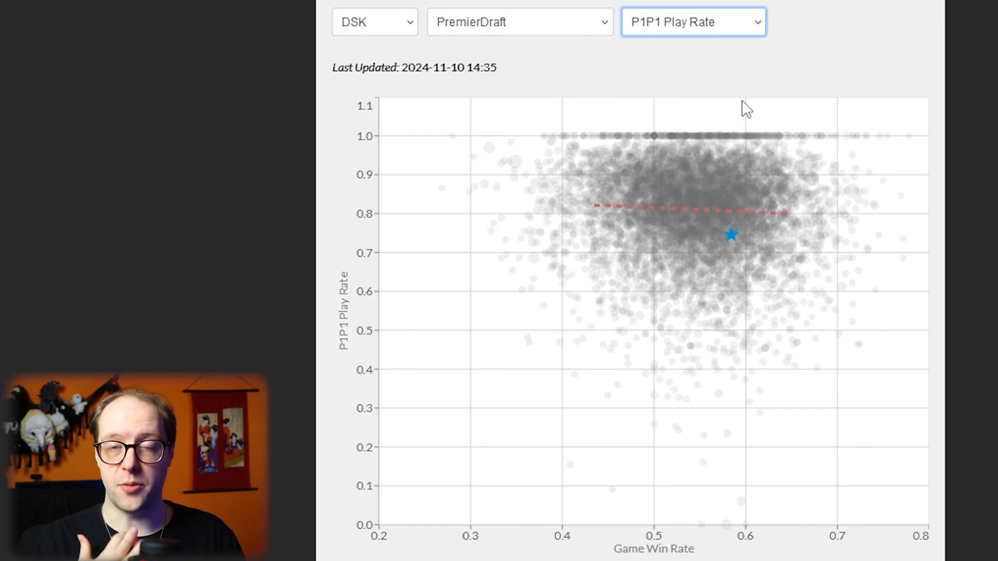
{"action": "left_click", "coordinate": [692, 22]}
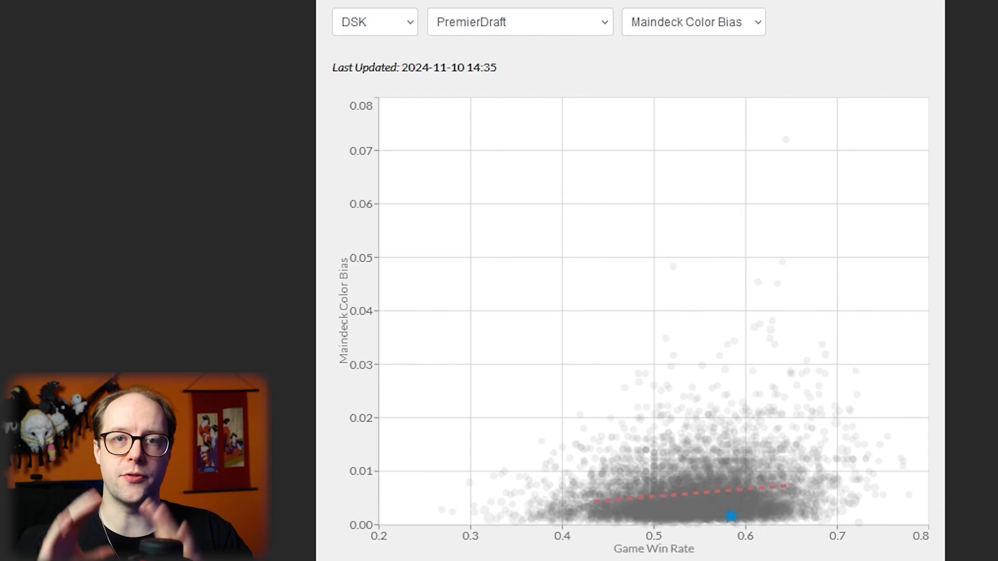
{"action": "left_click", "coordinate": [692, 22]}
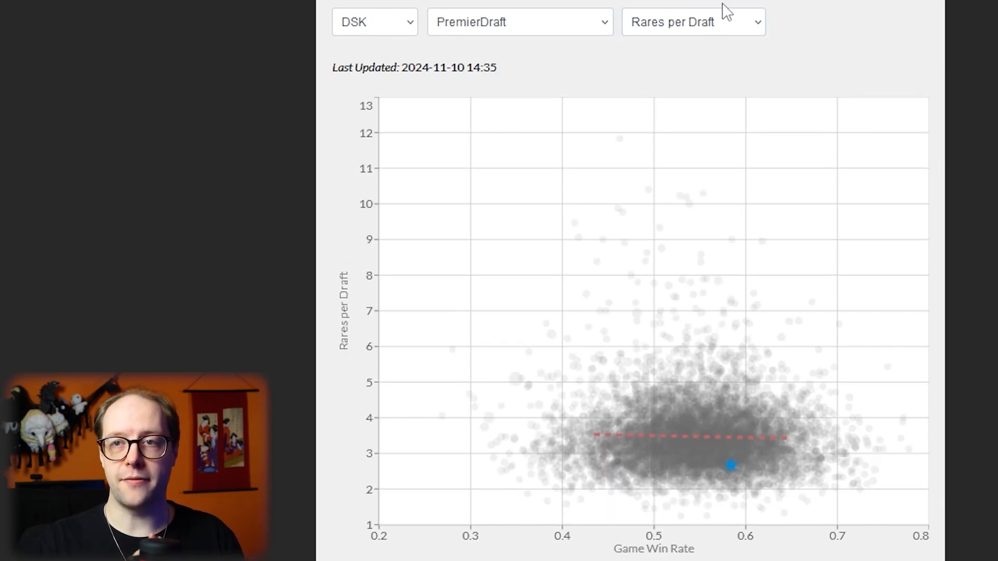
{"action": "left_click", "coordinate": [693, 22]}
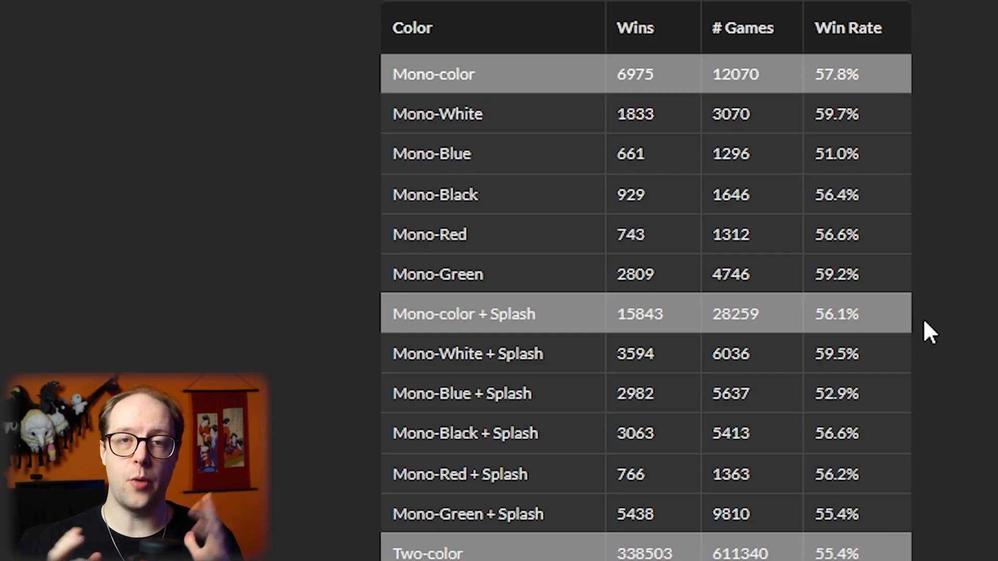
{"action": "scroll", "scroll_direction": "down", "scroll_amount": 3}
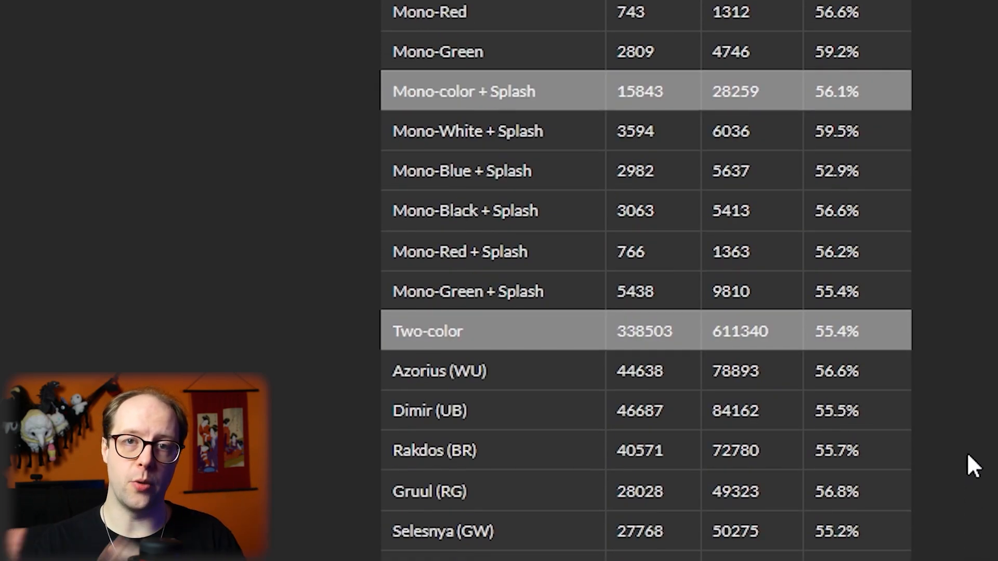
{"action": "scroll", "scroll_direction": "down", "scroll_amount": 3}
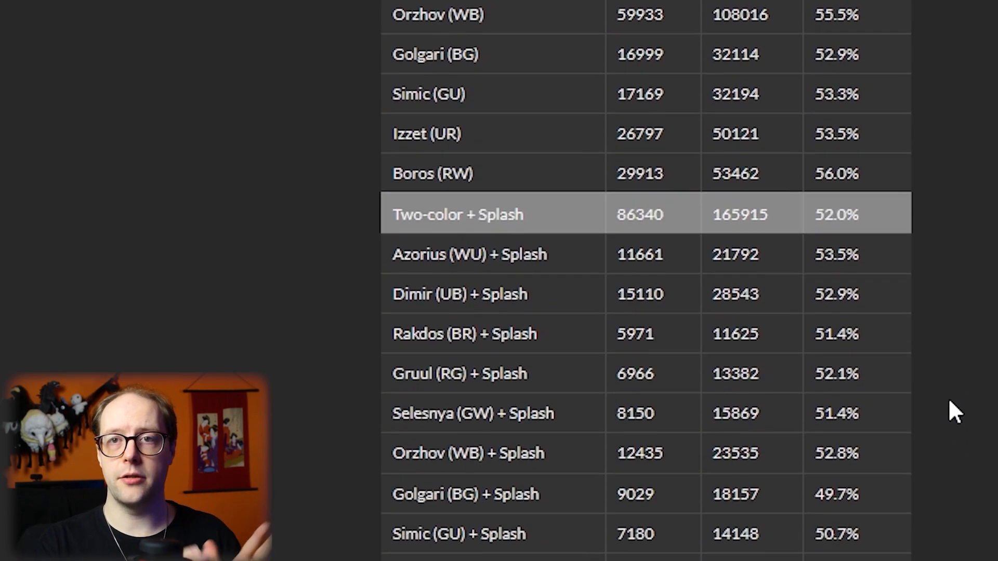
{"action": "scroll", "scroll_direction": "down", "scroll_amount": 3}
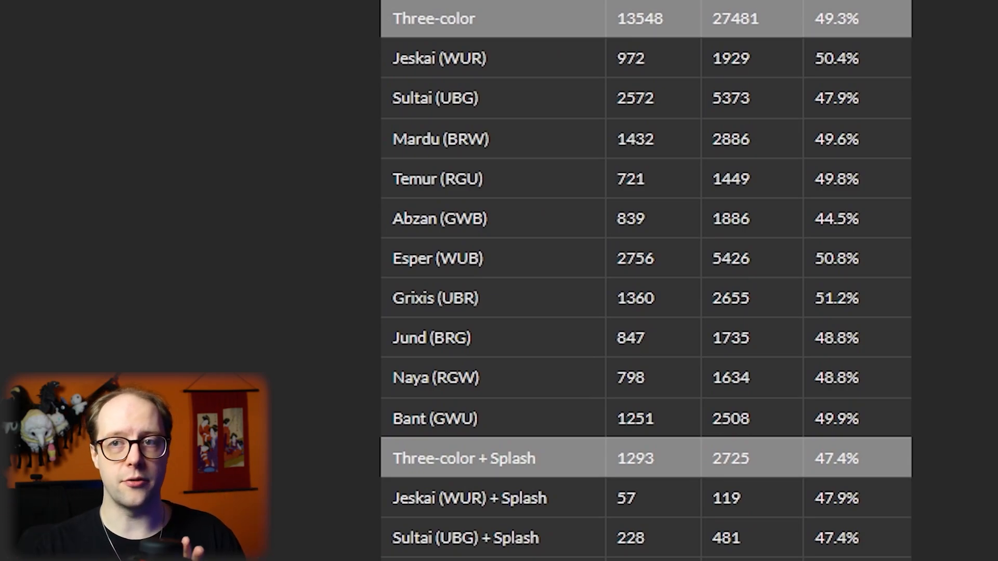
{"action": "scroll", "scroll_direction": "down", "scroll_amount": 3}
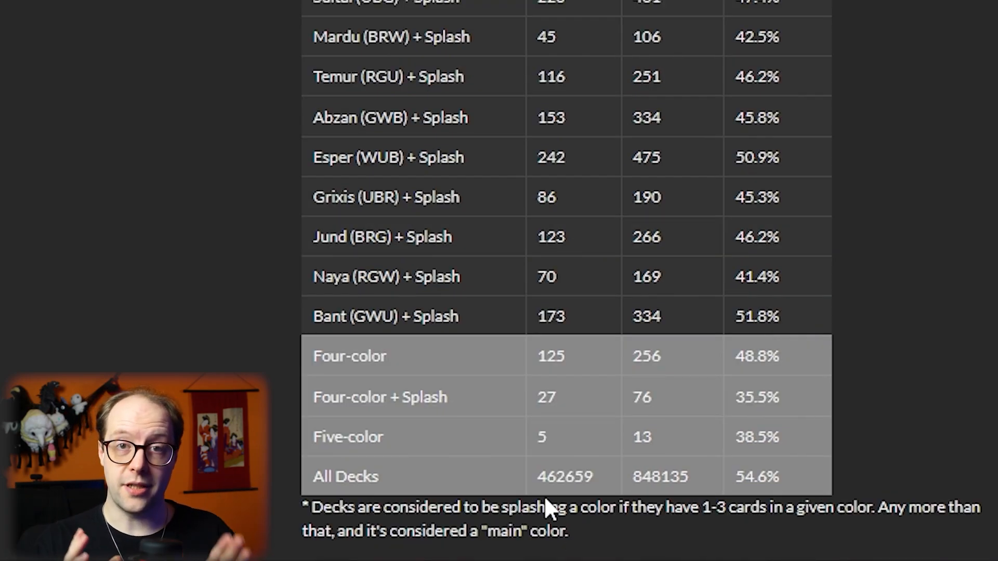
{"action": "mouse_move", "coordinate": [824, 493]}
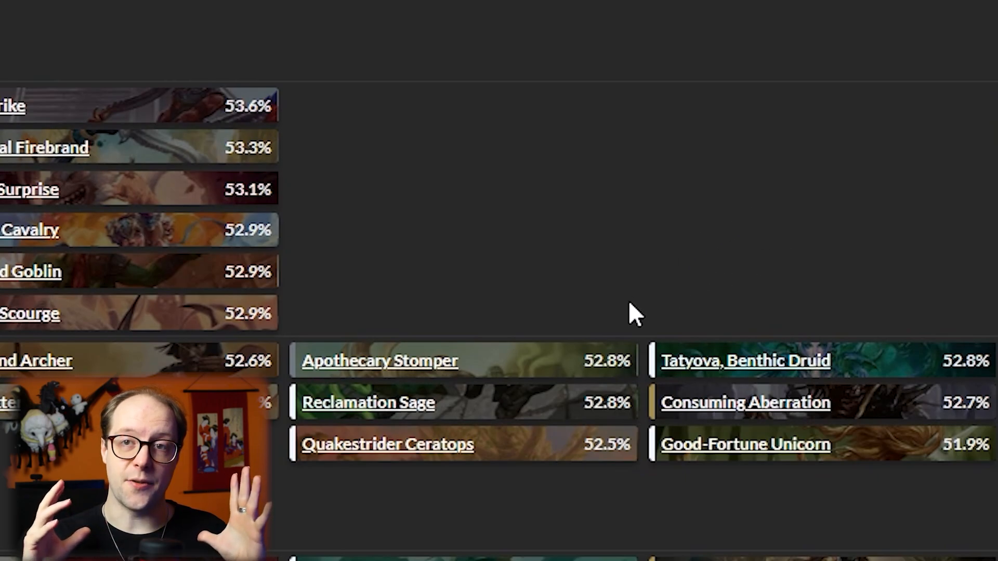
{"action": "mouse_move", "coordinate": [369, 402]}
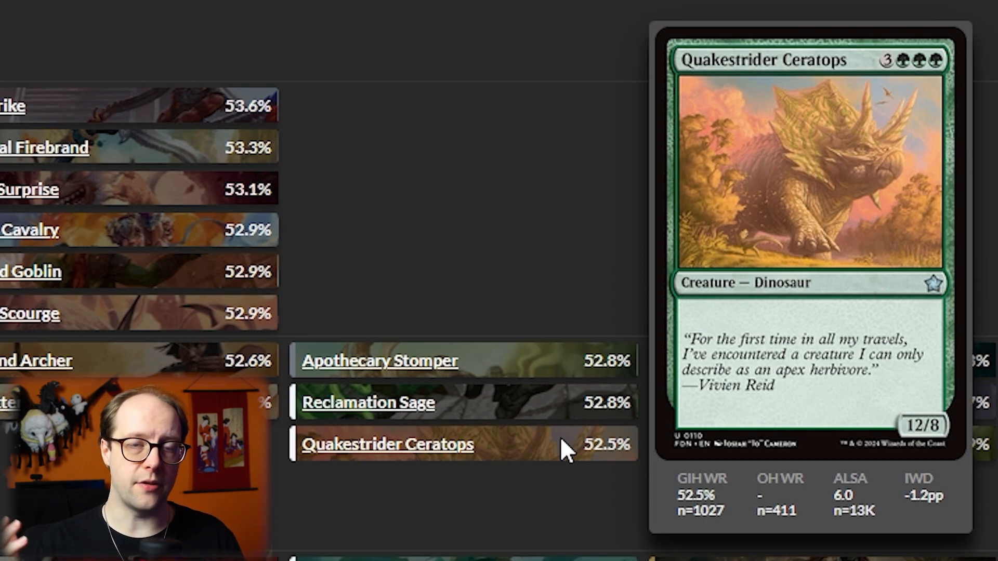
{"action": "left_click", "coordinate": [660, 186]}
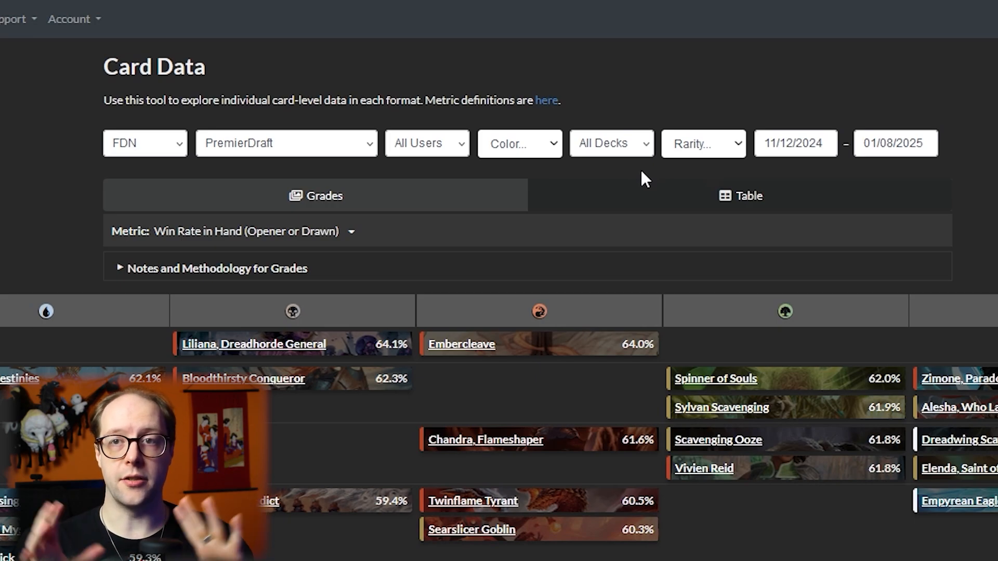
Step: Filter the Card Data grades from All Decks down to BR decks only
{"action": "scroll", "scroll_direction": "down", "scroll_amount": 3}
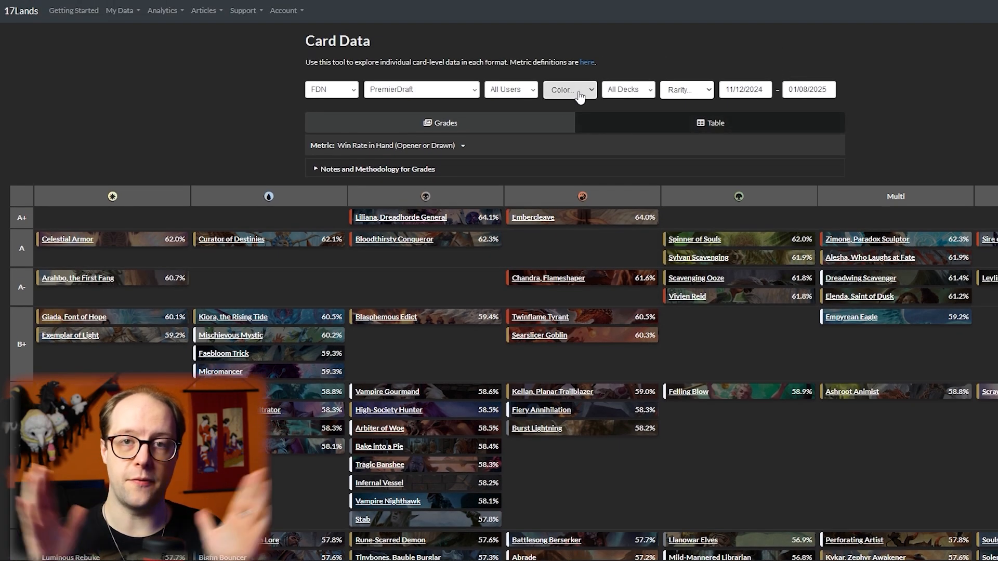
{"action": "left_click", "coordinate": [627, 89]}
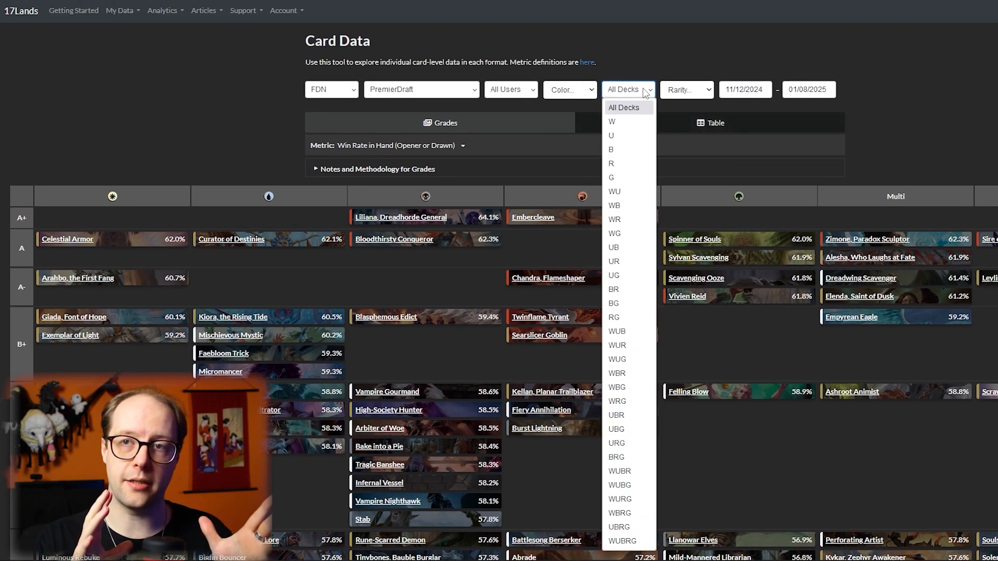
{"action": "mouse_move", "coordinate": [623, 290]}
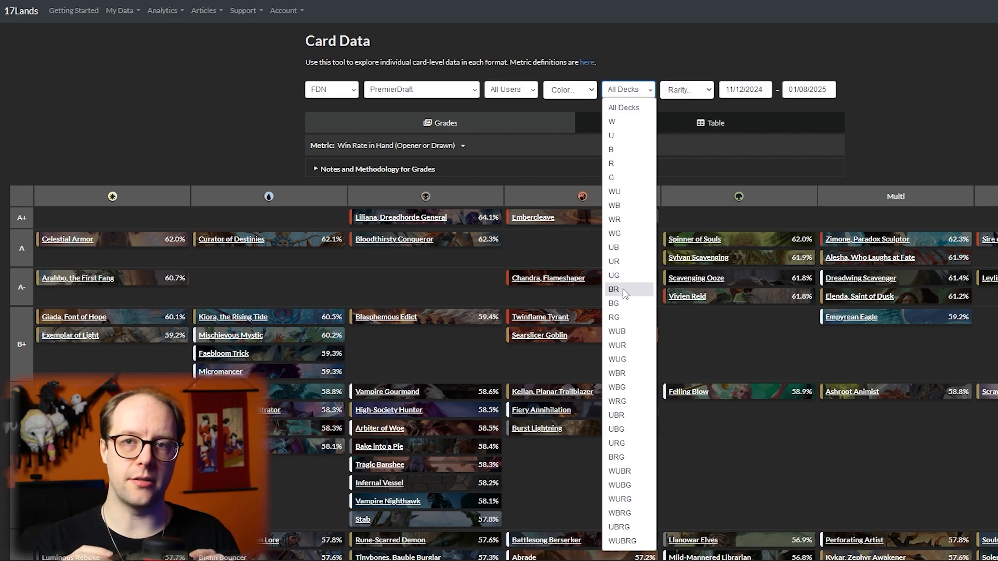
{"action": "left_click", "coordinate": [614, 291]}
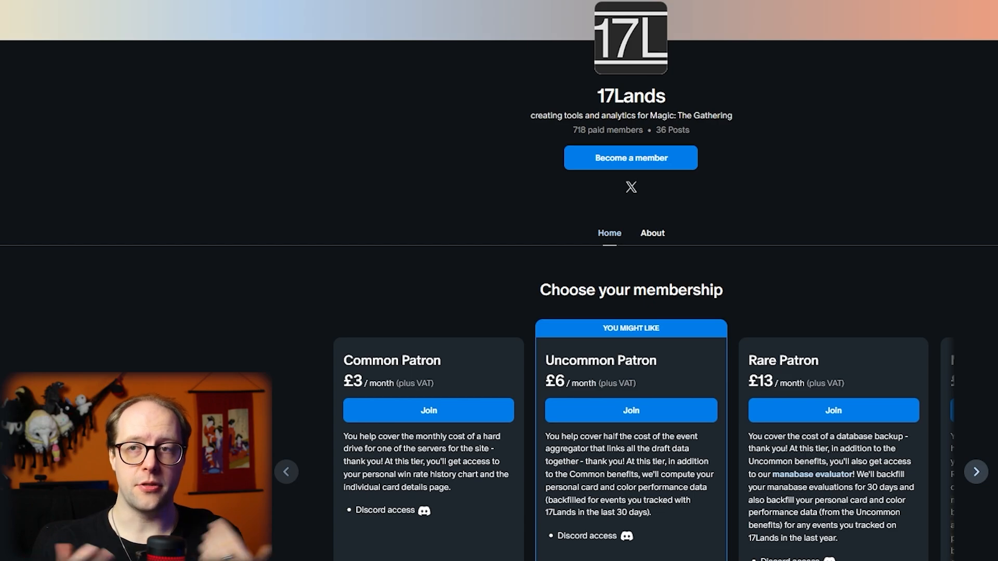
{"action": "mouse_move", "coordinate": [976, 472]}
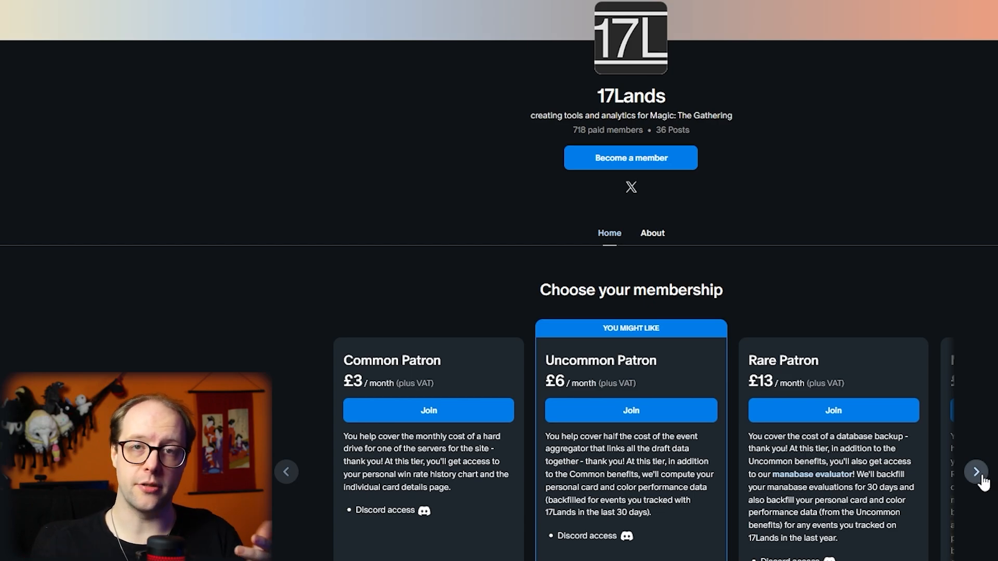
Step: Advance the Patreon membership carousel to the tiers beyond Rare Patron
{"action": "left_click", "coordinate": [977, 472]}
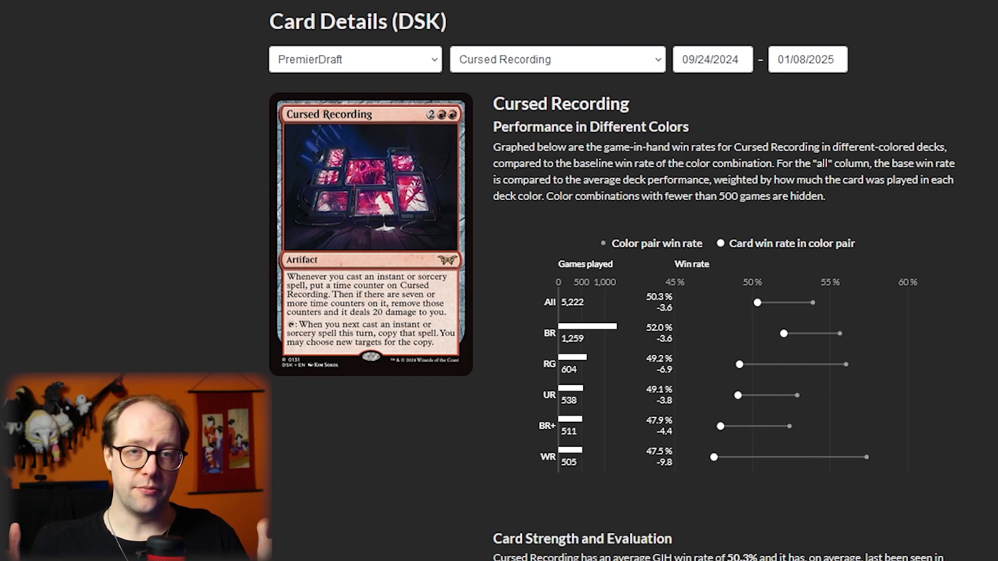
Step: Scroll to Cursed Recording's Daily Performance game-in-hand win-rate chart
{"action": "scroll", "scroll_direction": "down", "scroll_amount": 3}
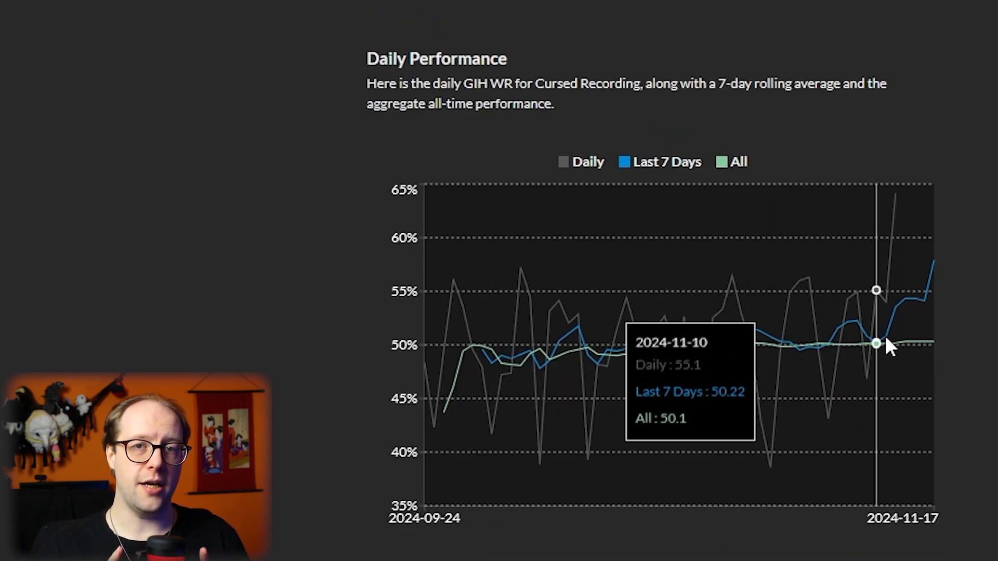
{"action": "mouse_move", "coordinate": [936, 293]}
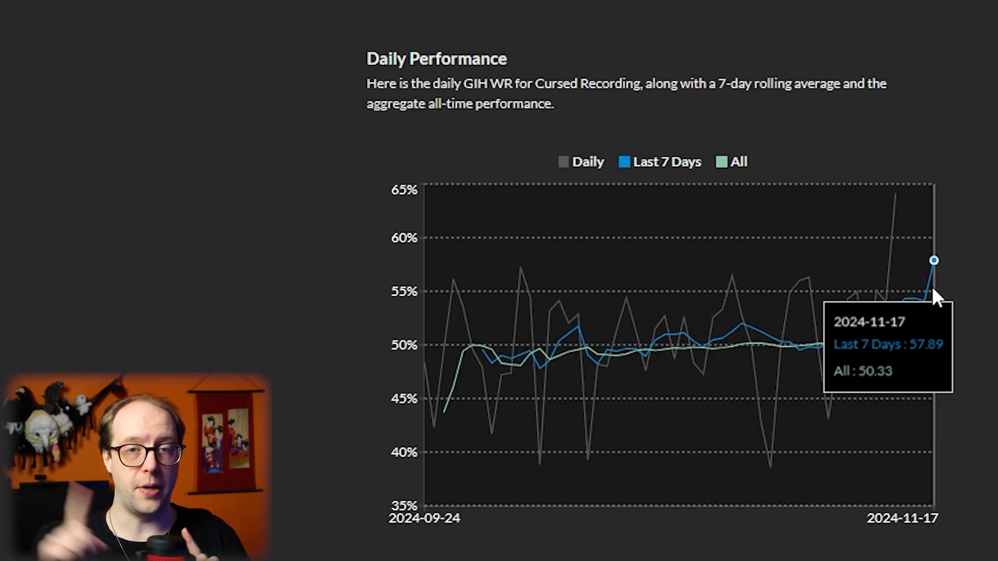
{"action": "mouse_move", "coordinate": [940, 294]}
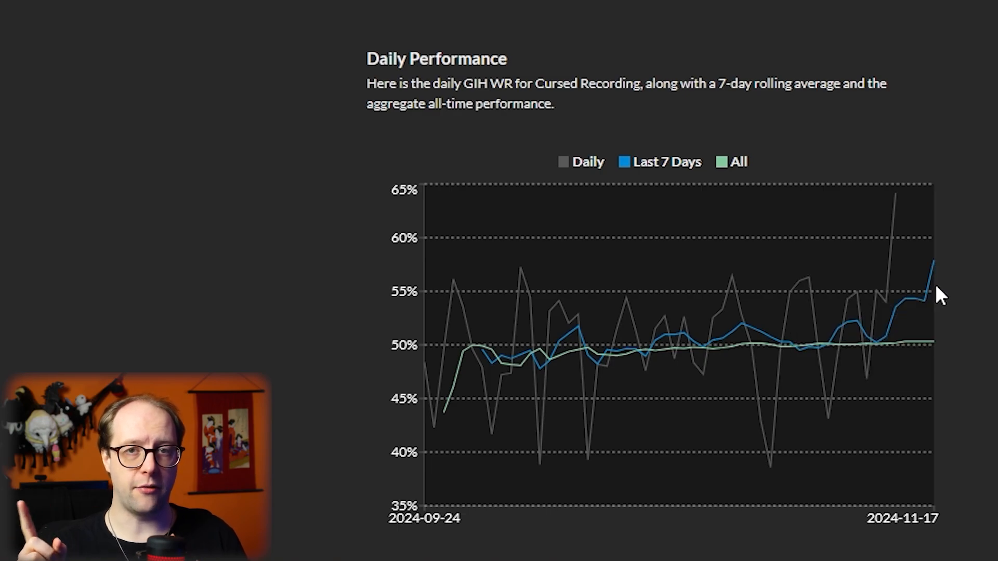
{"action": "mouse_move", "coordinate": [933, 293]}
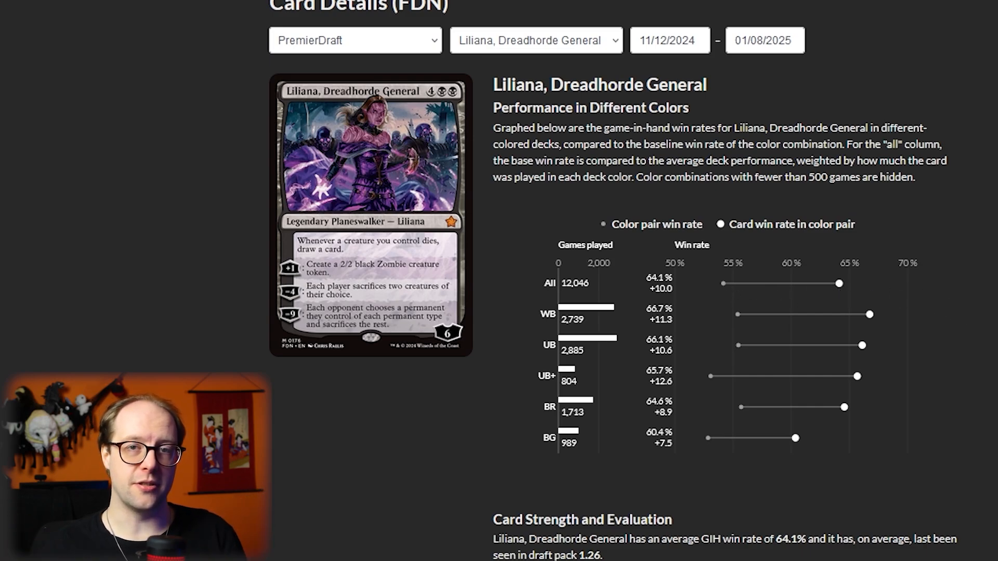
Step: Scroll Liliana, Dreadhorde General's card page down to Card Strength and Evaluation
{"action": "scroll", "scroll_direction": "down", "scroll_amount": 3}
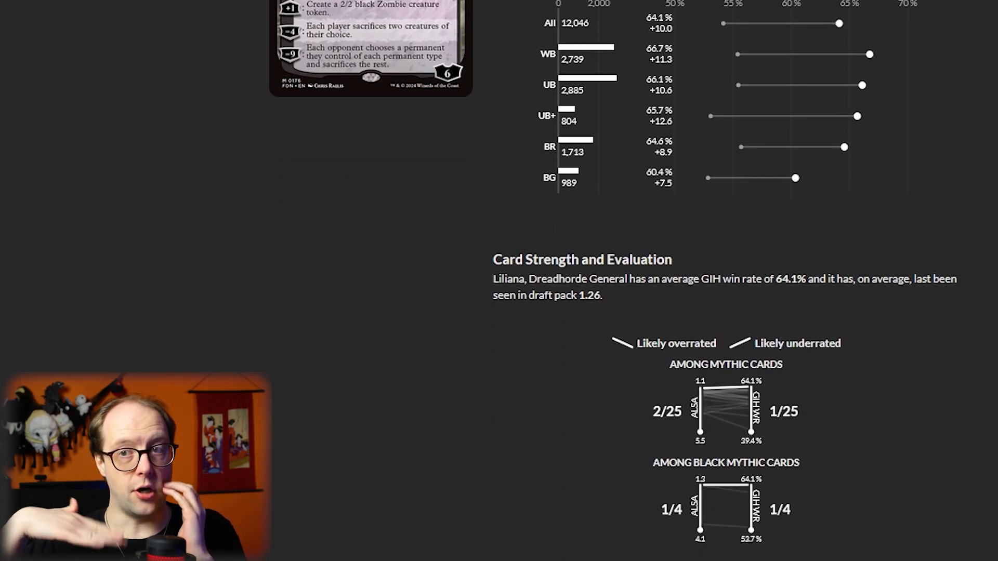
{"action": "scroll", "scroll_direction": "down", "scroll_amount": 3}
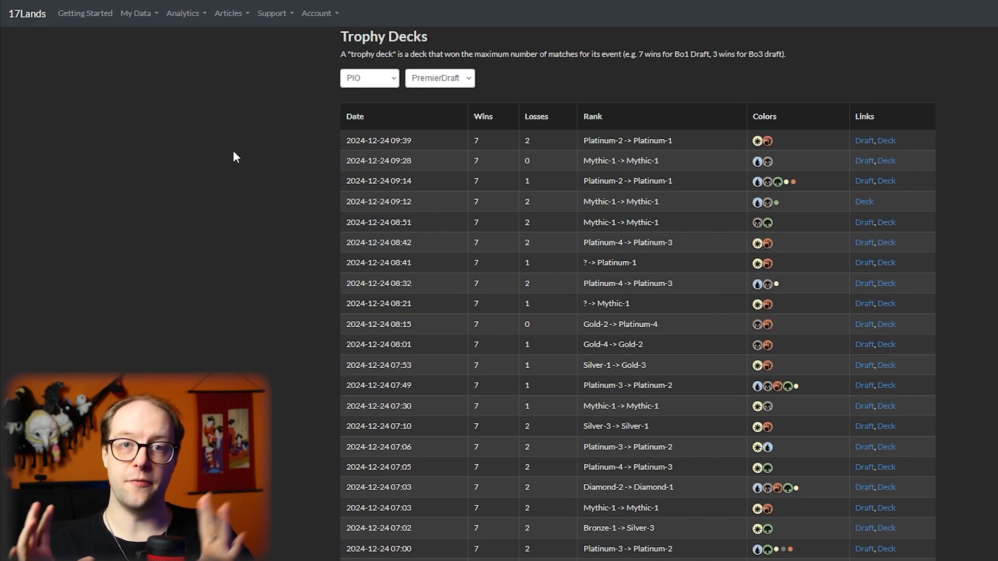
Step: Follow the Deck link for the 7-0 Mythic-1 PIO Premier Draft row to show its maindeck
{"action": "left_click", "coordinate": [439, 78]}
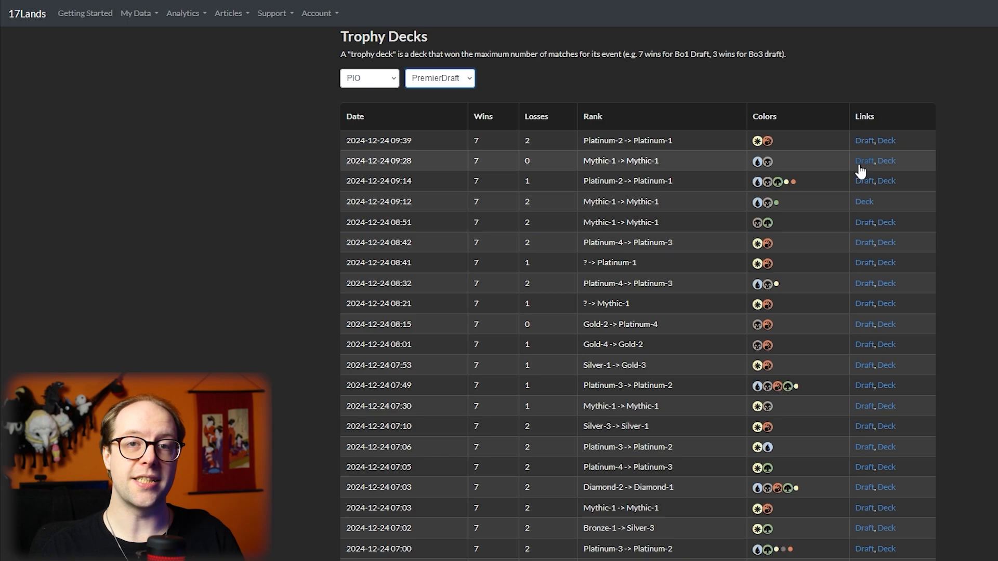
{"action": "left_click", "coordinate": [864, 160]}
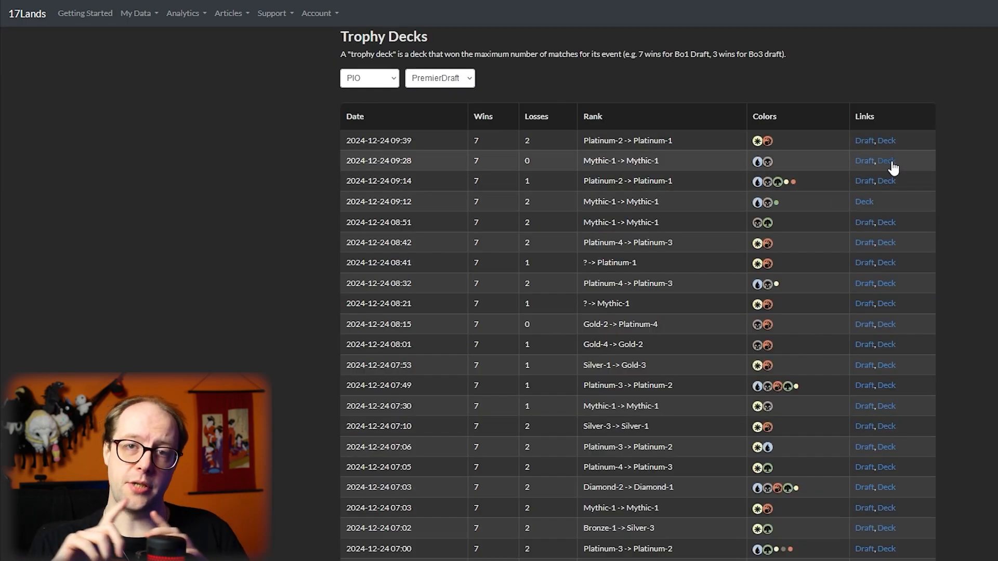
{"action": "left_click", "coordinate": [886, 160]}
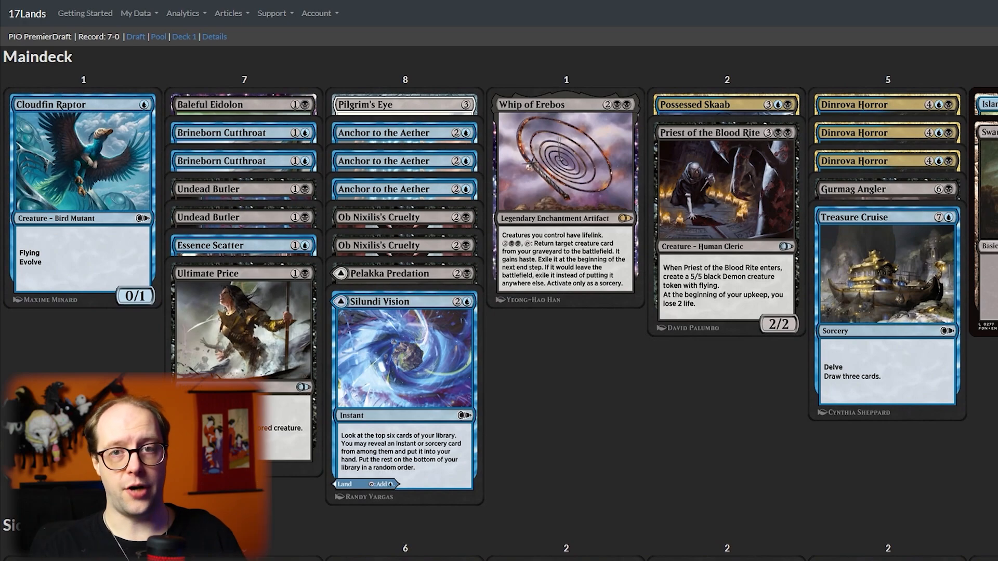
{"action": "mouse_move", "coordinate": [227, 203]}
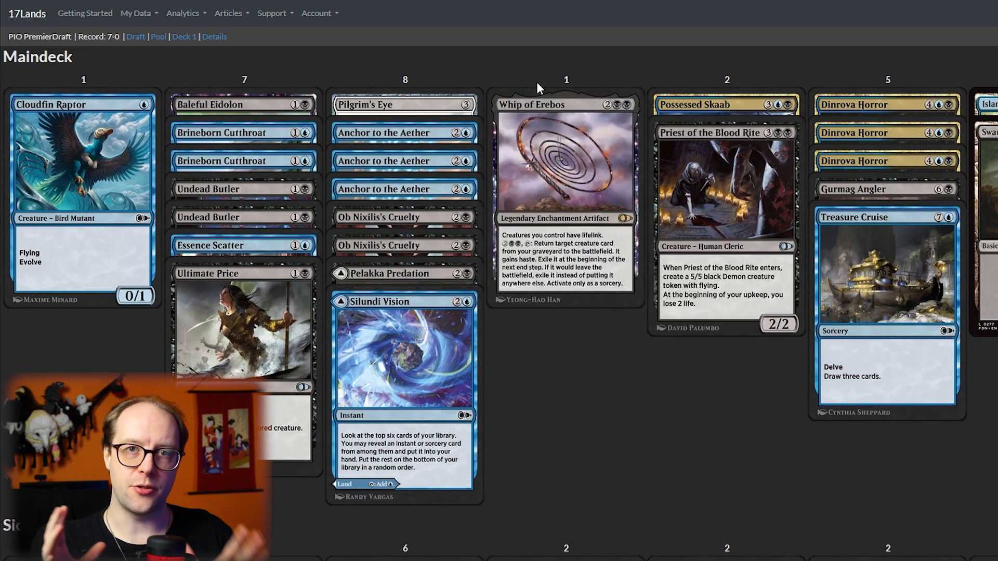
{"action": "mouse_move", "coordinate": [908, 112]}
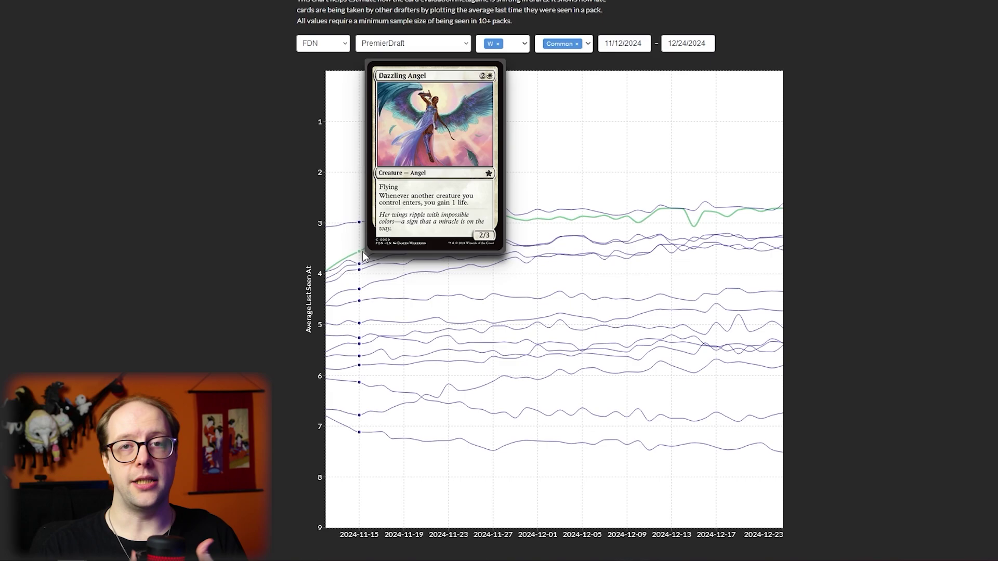
{"action": "mouse_move", "coordinate": [728, 223]}
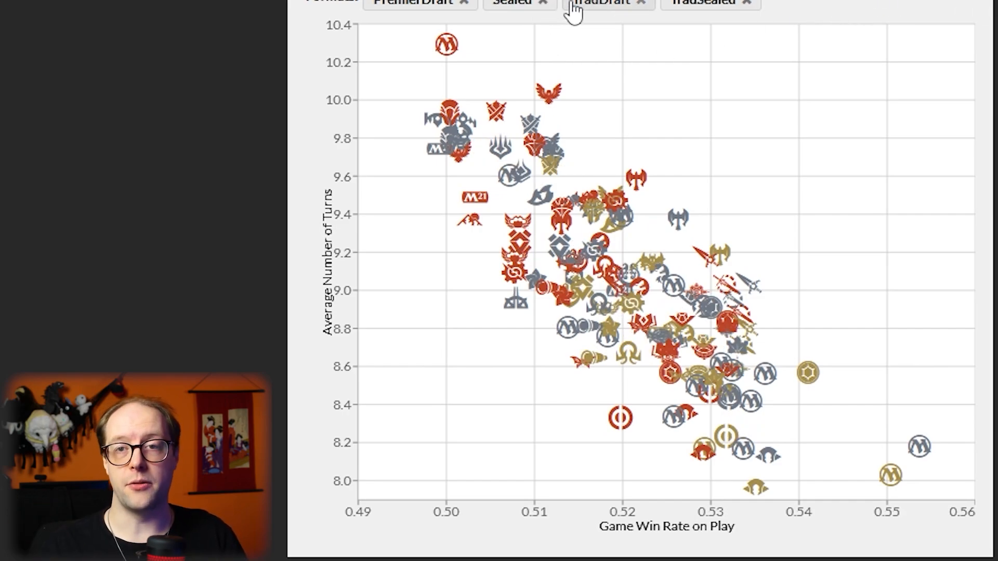
Step: Remove Sealed and TradDraft from the Formats filter so only PremierDraft is charted
{"action": "left_click", "coordinate": [547, 2]}
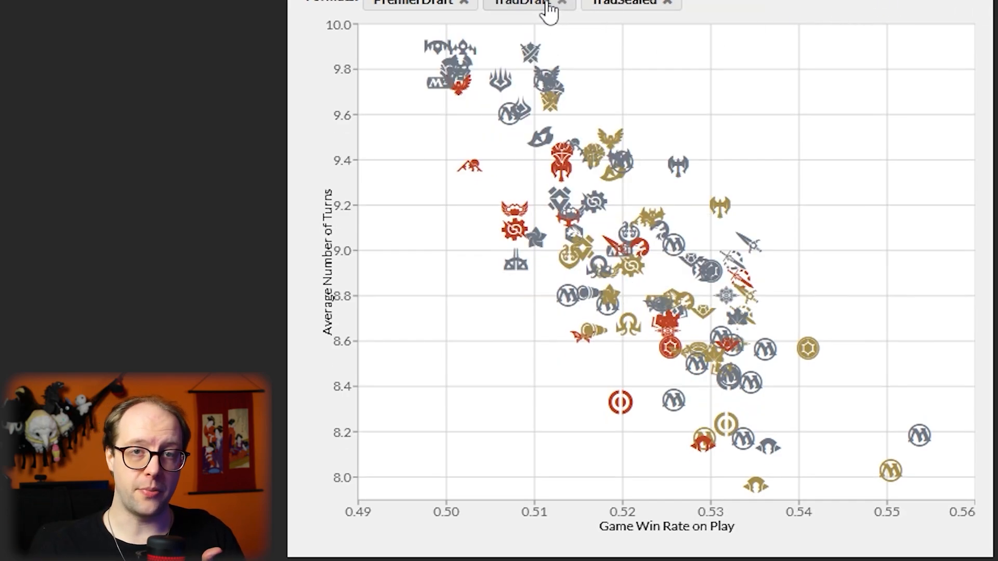
{"action": "left_click", "coordinate": [562, 1]}
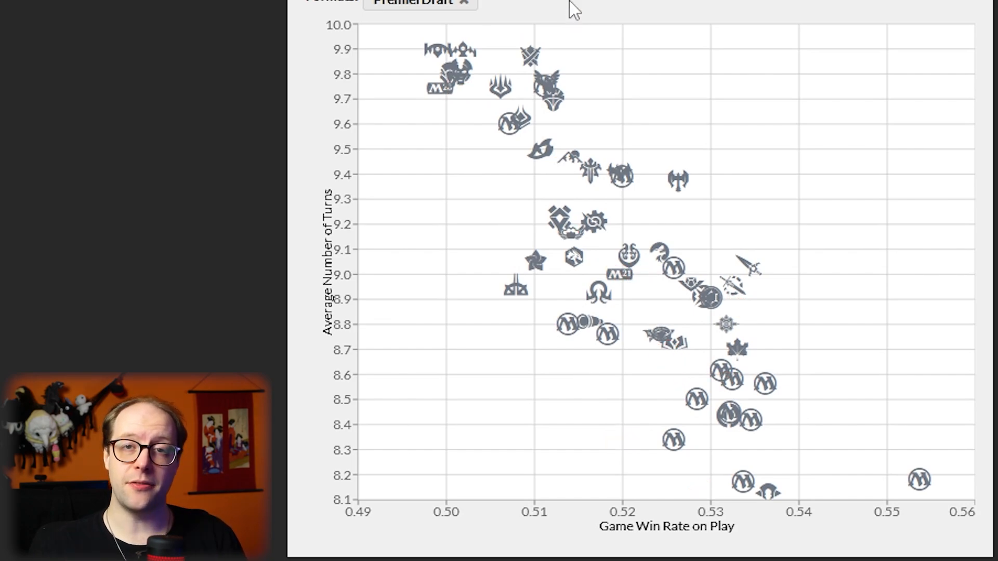
{"action": "mouse_move", "coordinate": [921, 480]}
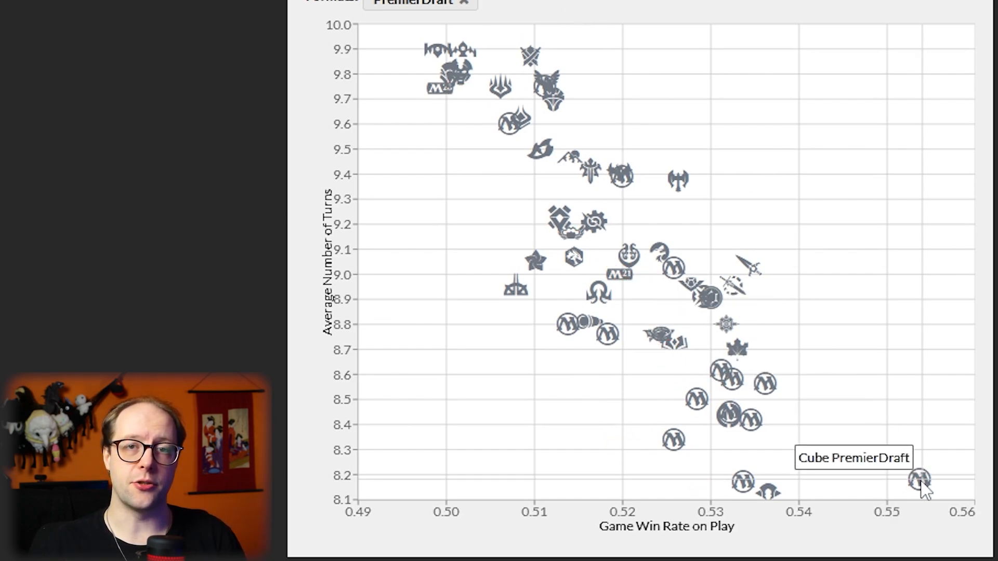
{"action": "mouse_move", "coordinate": [745, 464]}
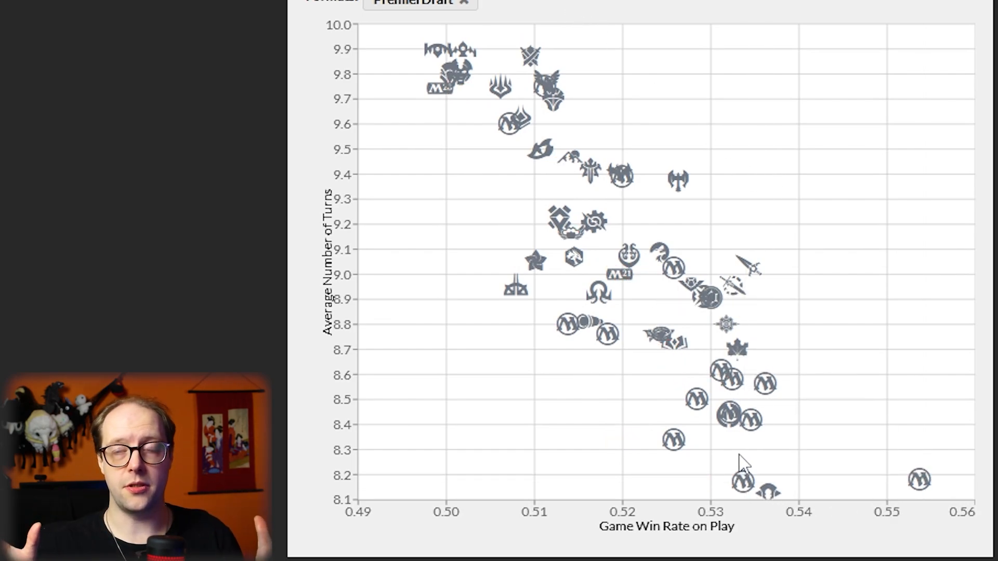
{"action": "mouse_move", "coordinate": [735, 420]}
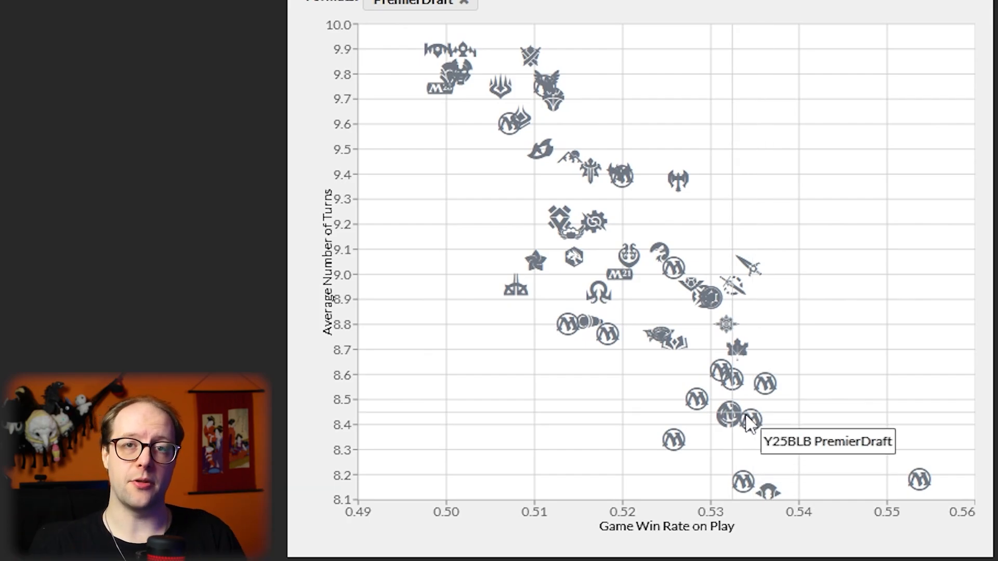
{"action": "mouse_move", "coordinate": [452, 93]}
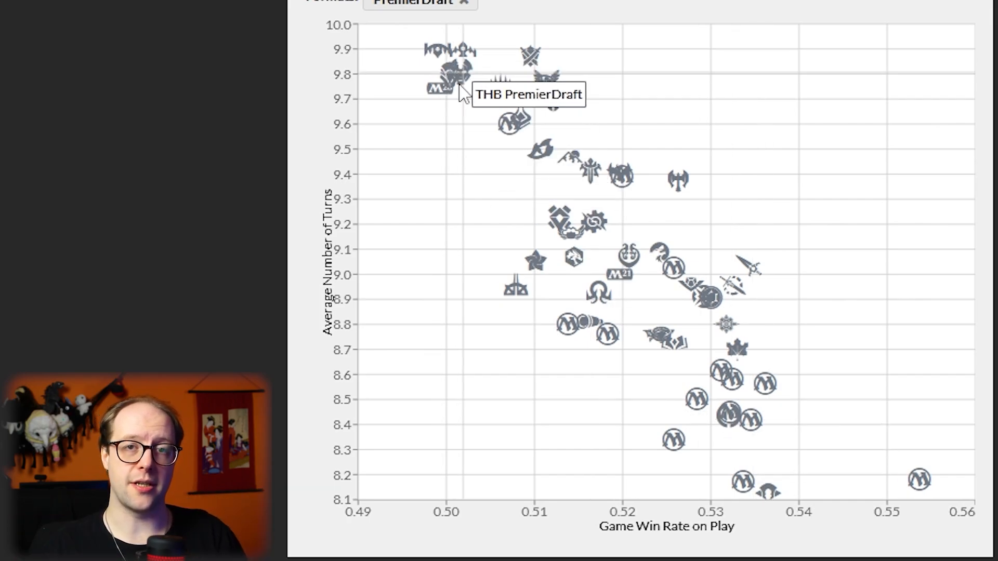